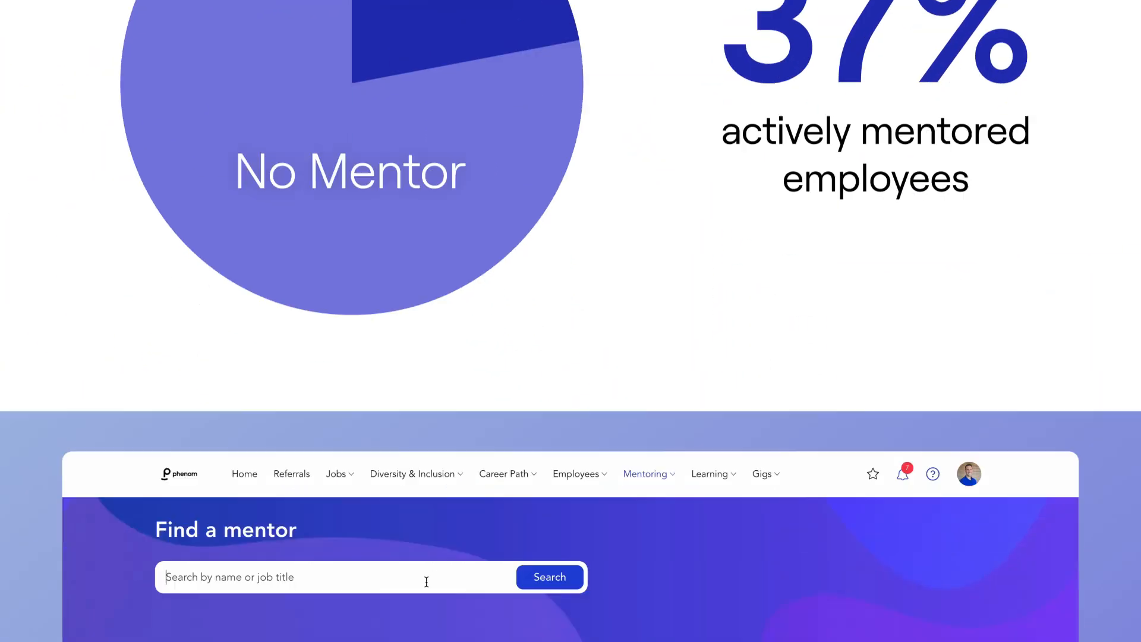
Search 'Marketing', filter to Product Marketing Manager and view the single matching mentor's profile.
{"action": "type", "text": "Mar"}
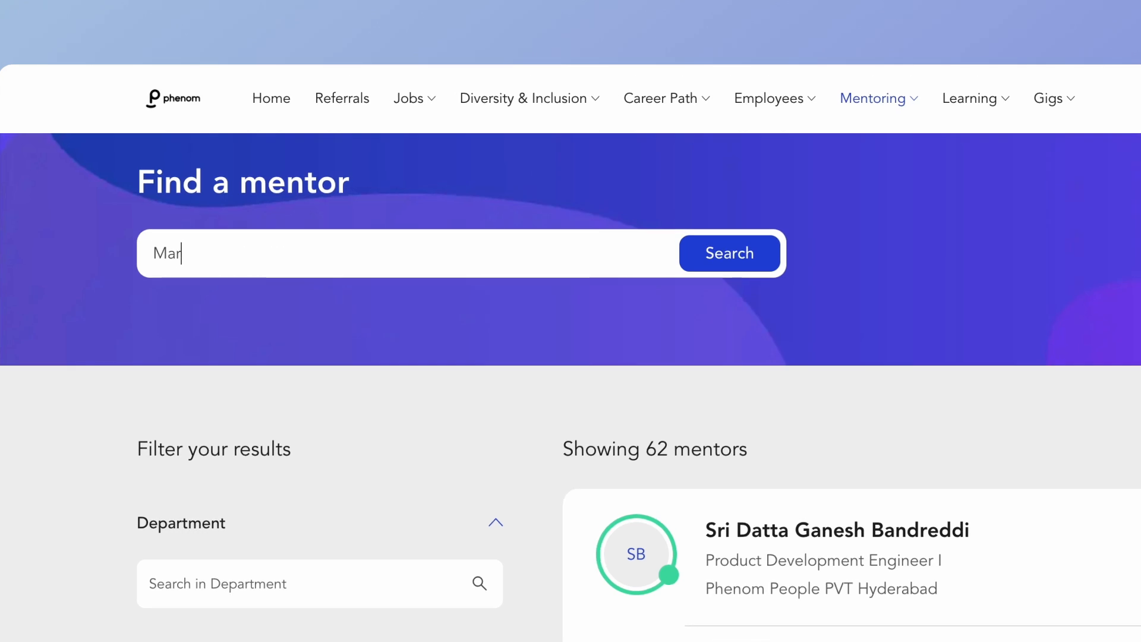
{"action": "type", "text": "keting"}
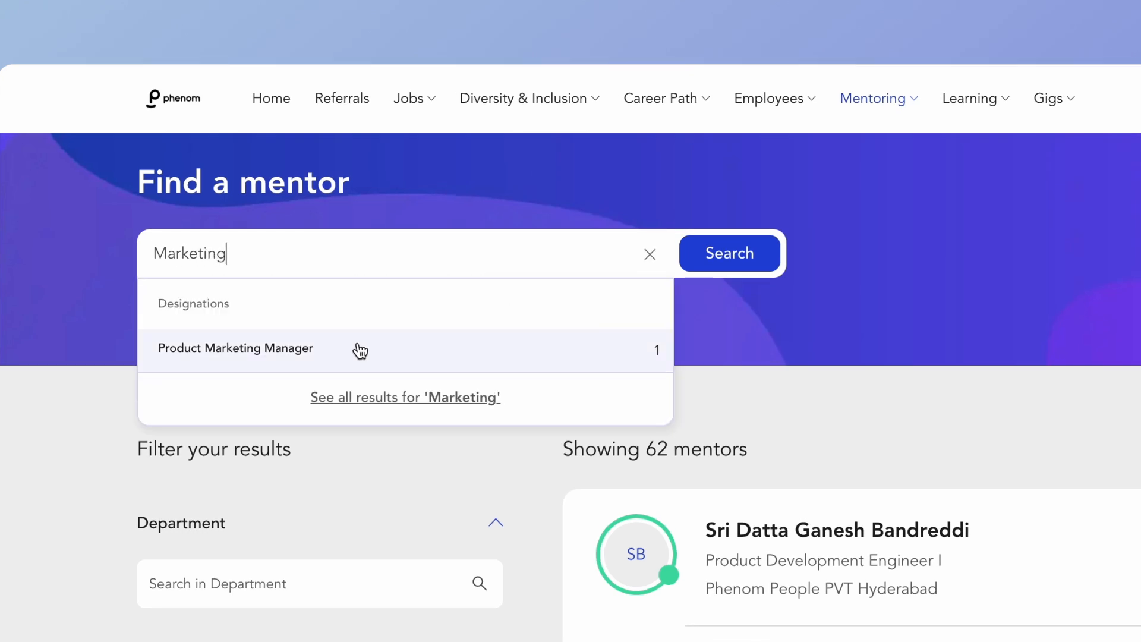
{"action": "left_click", "coordinate": [236, 348]}
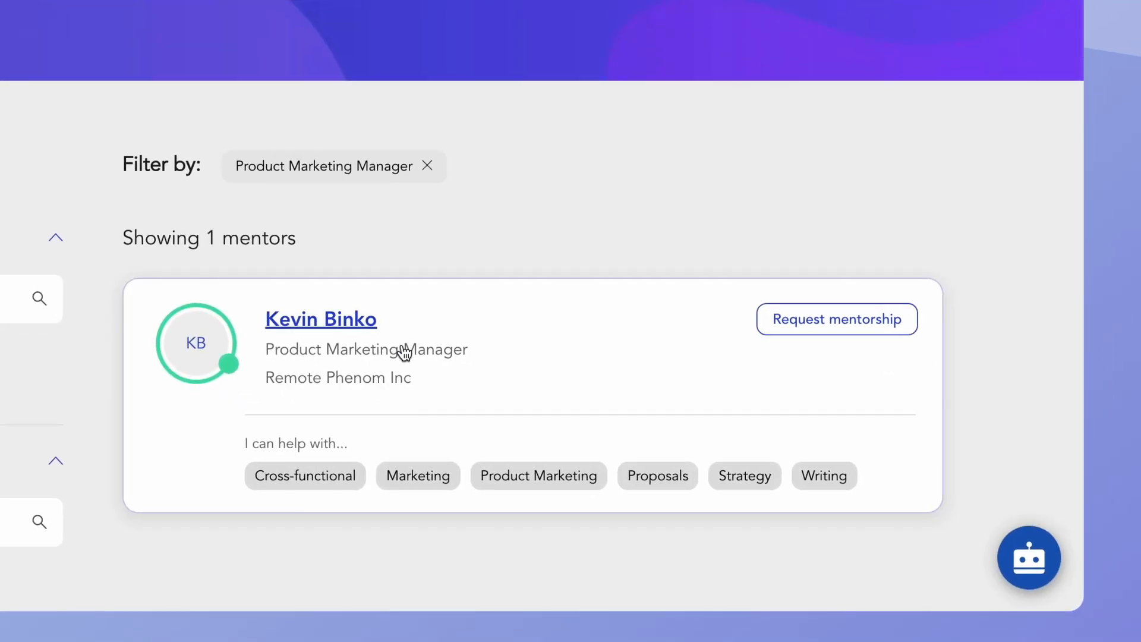
{"action": "left_click", "coordinate": [320, 319]}
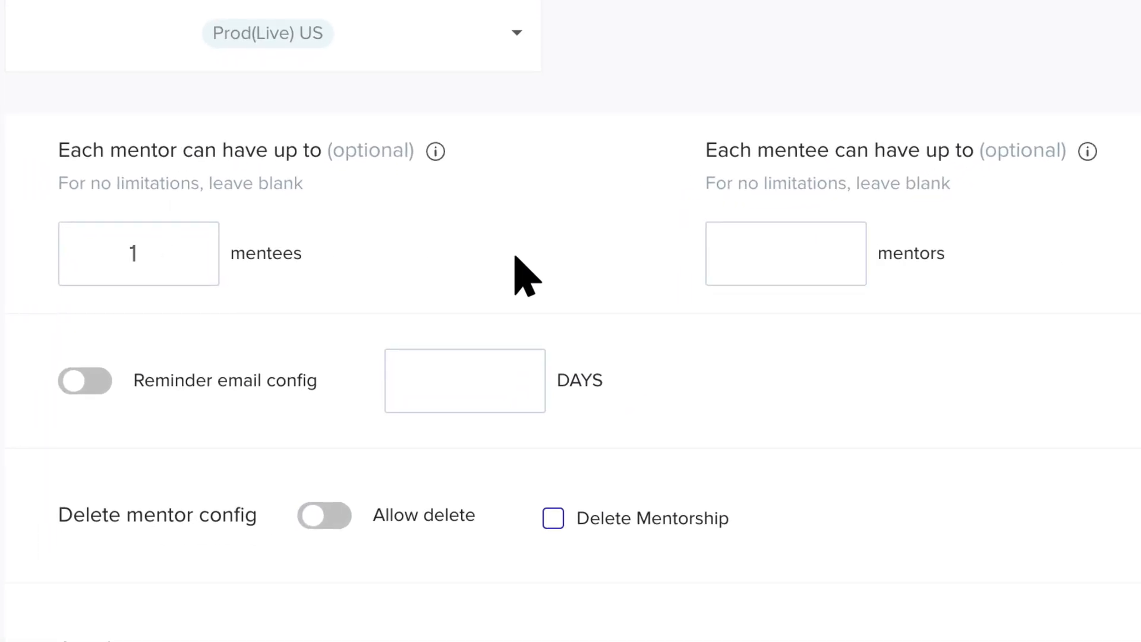
Limit each mentee to 3 mentors, enable reminder emails, then show the Private Mentor Group list.
{"action": "type", "text": "3"}
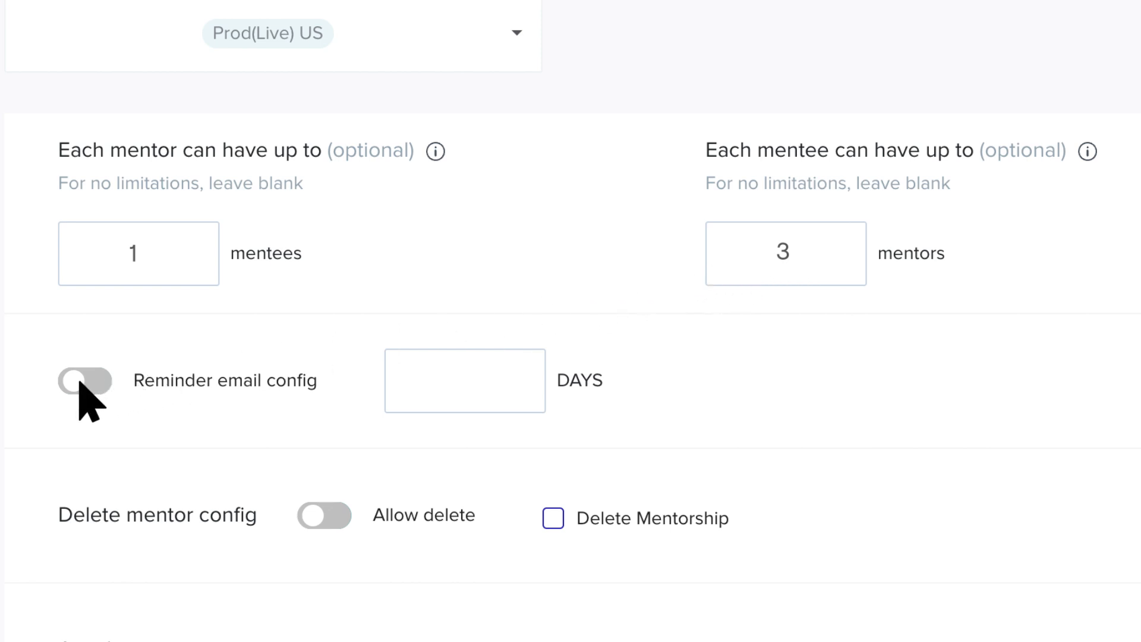
{"action": "left_click", "coordinate": [85, 380]}
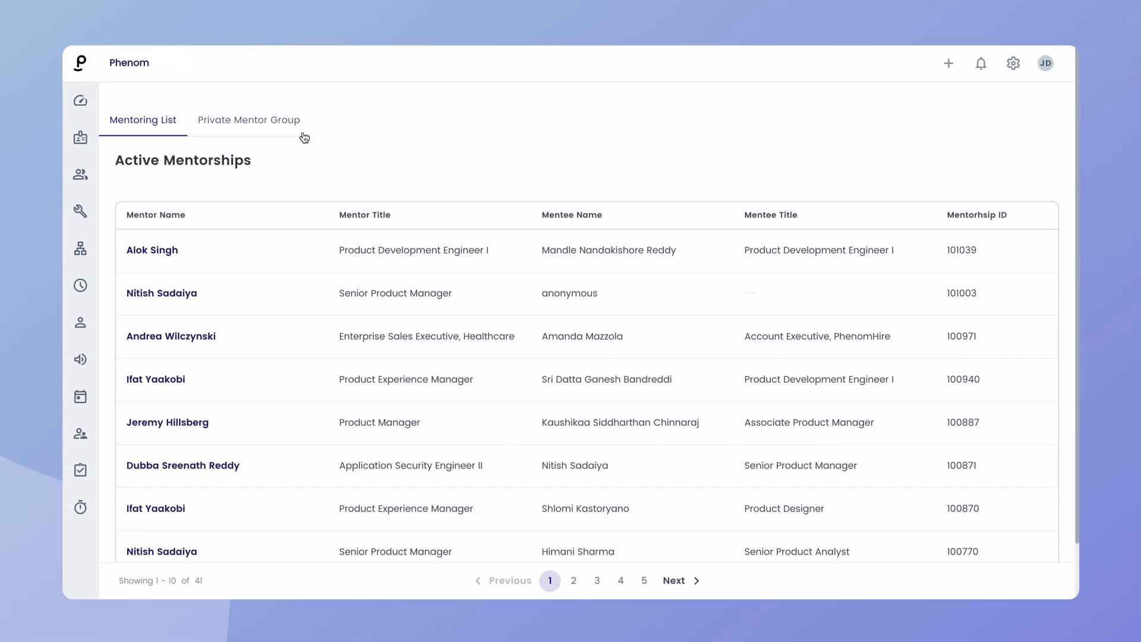
{"action": "left_click", "coordinate": [249, 119]}
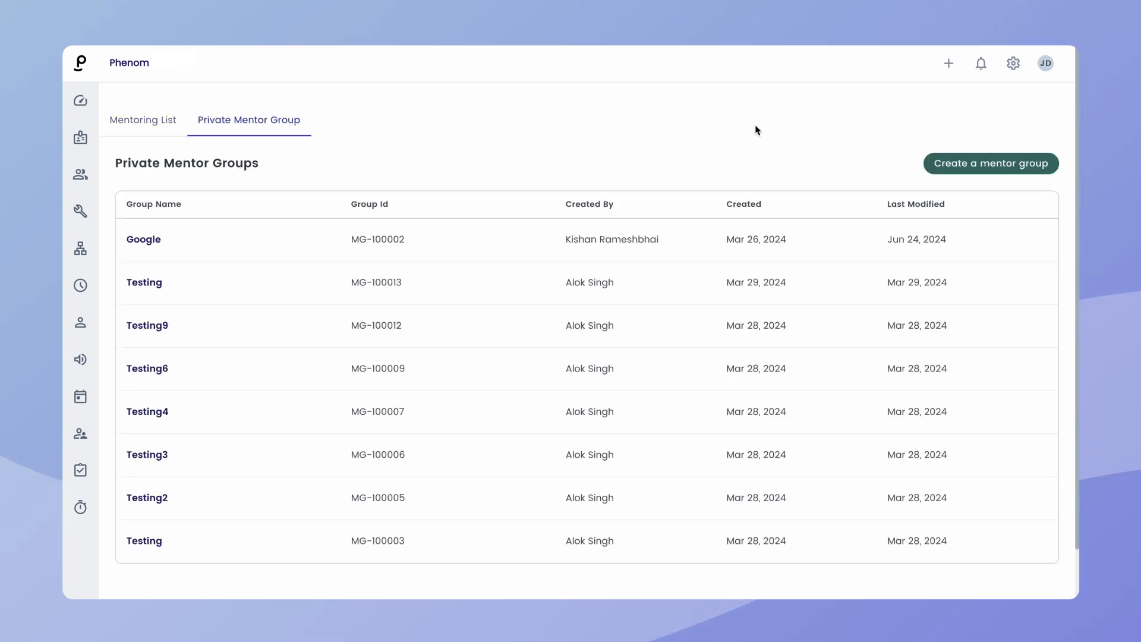
{"action": "mouse_move", "coordinate": [990, 163]}
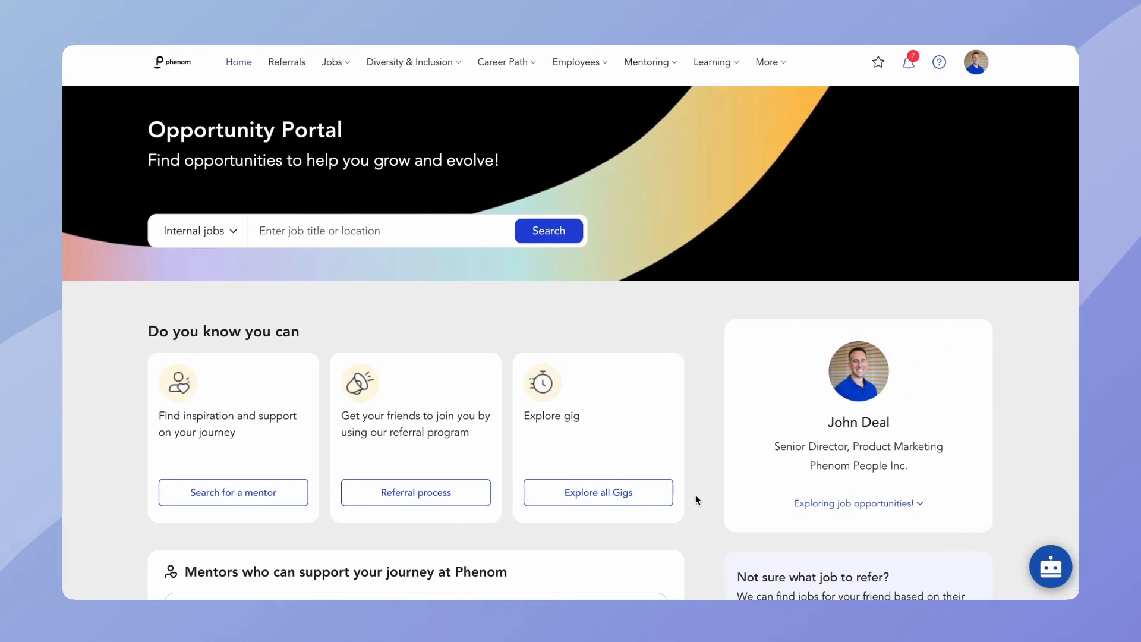
From My mentees, mark myself unavailable for new mentee requests and dismiss the notice.
{"action": "left_click", "coordinate": [646, 62]}
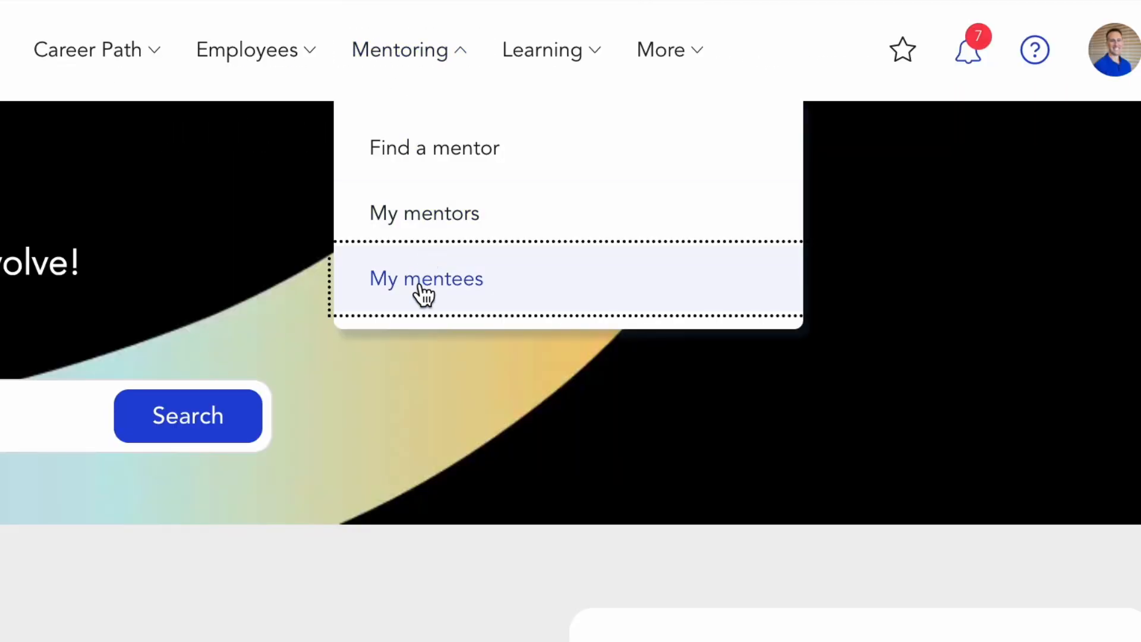
{"action": "left_click", "coordinate": [425, 278]}
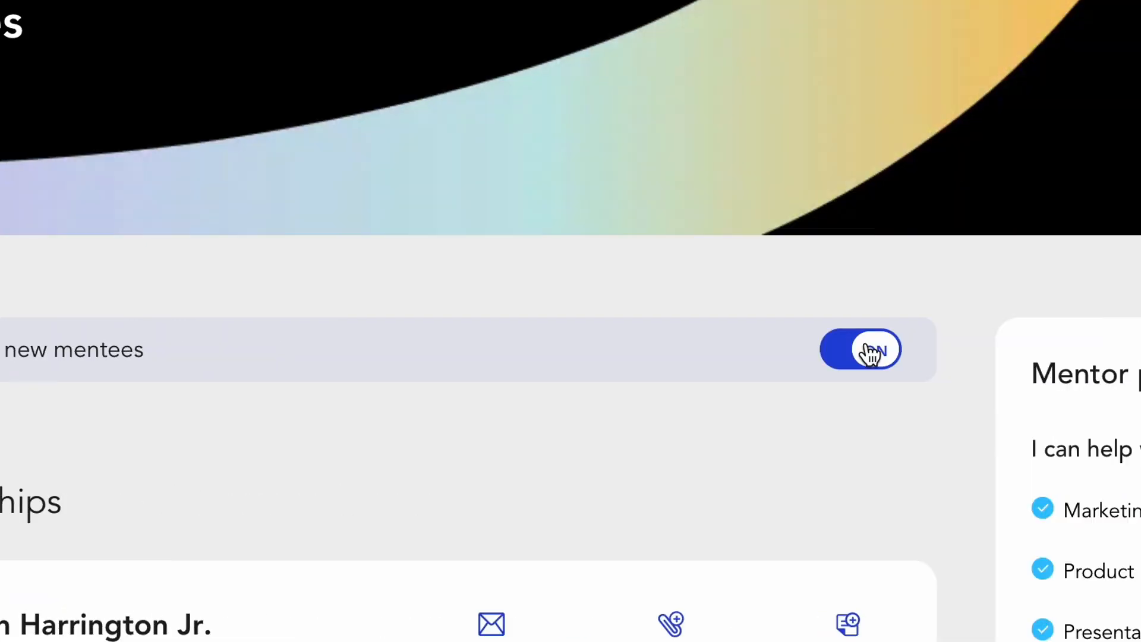
{"action": "left_click", "coordinate": [861, 350]}
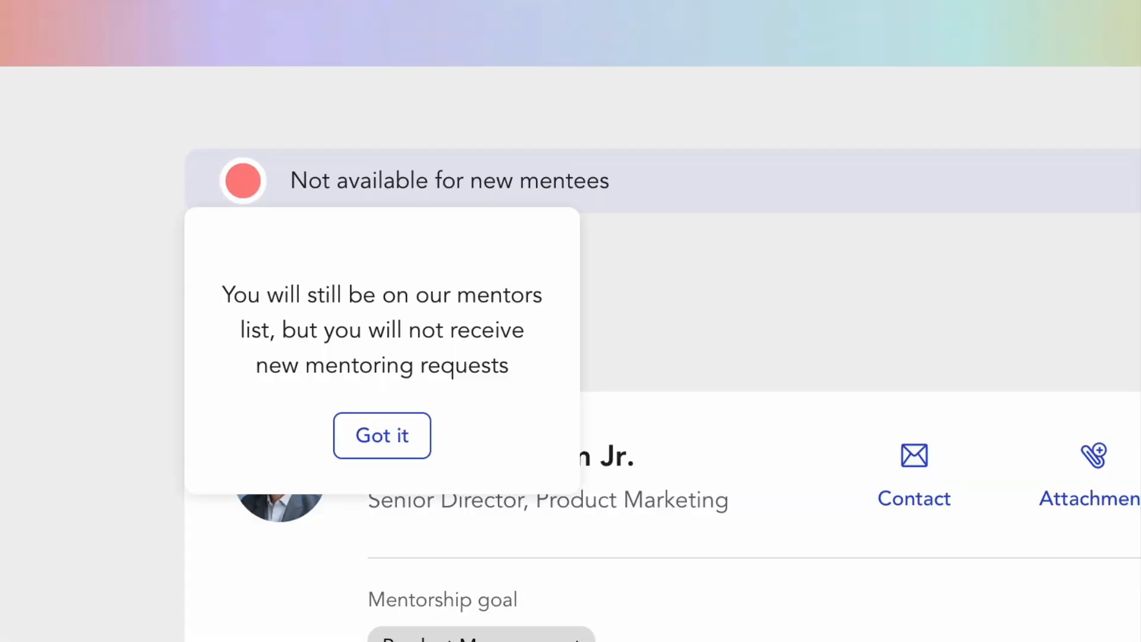
{"action": "left_click", "coordinate": [381, 435]}
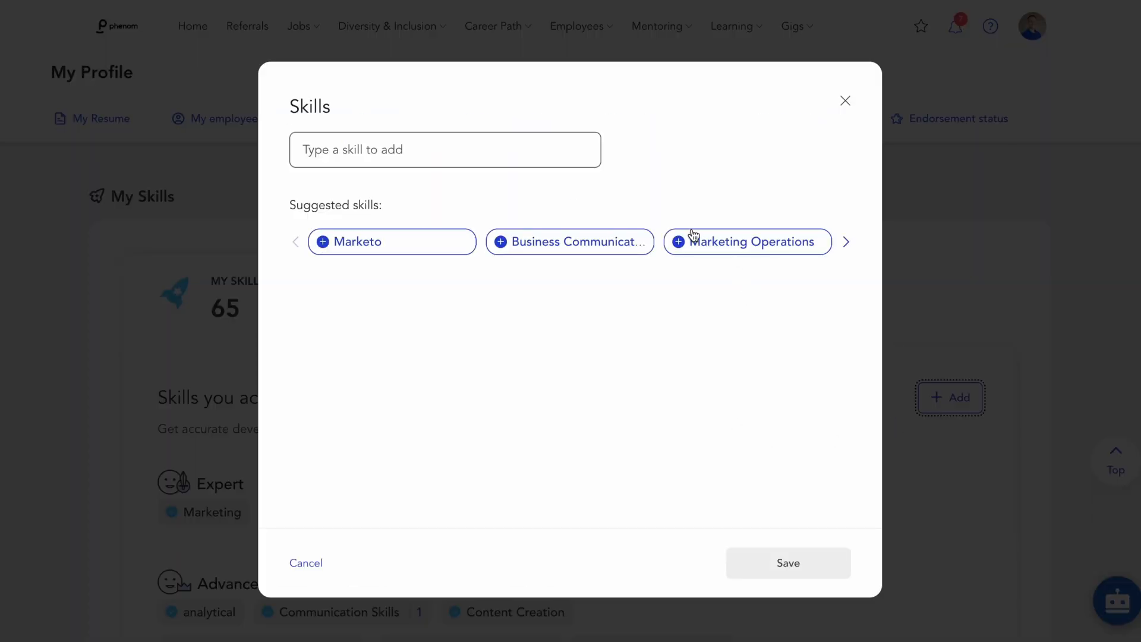
Add the suggested Business Communications skill at Advanced level to my profile and confirm.
{"action": "left_click", "coordinate": [569, 241]}
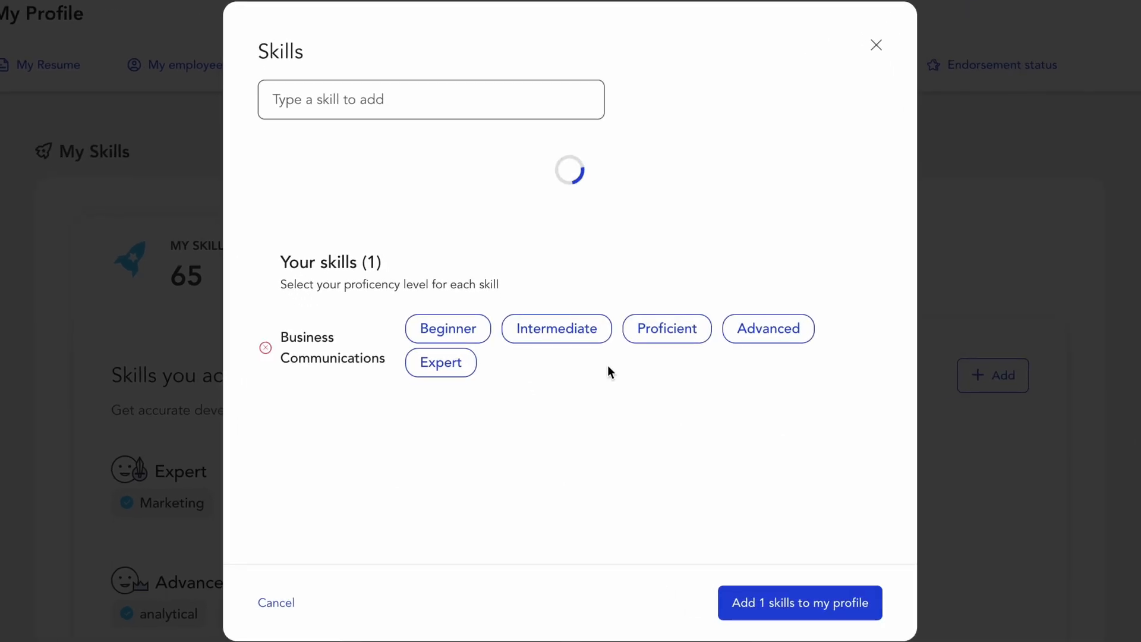
{"action": "left_click", "coordinate": [766, 328]}
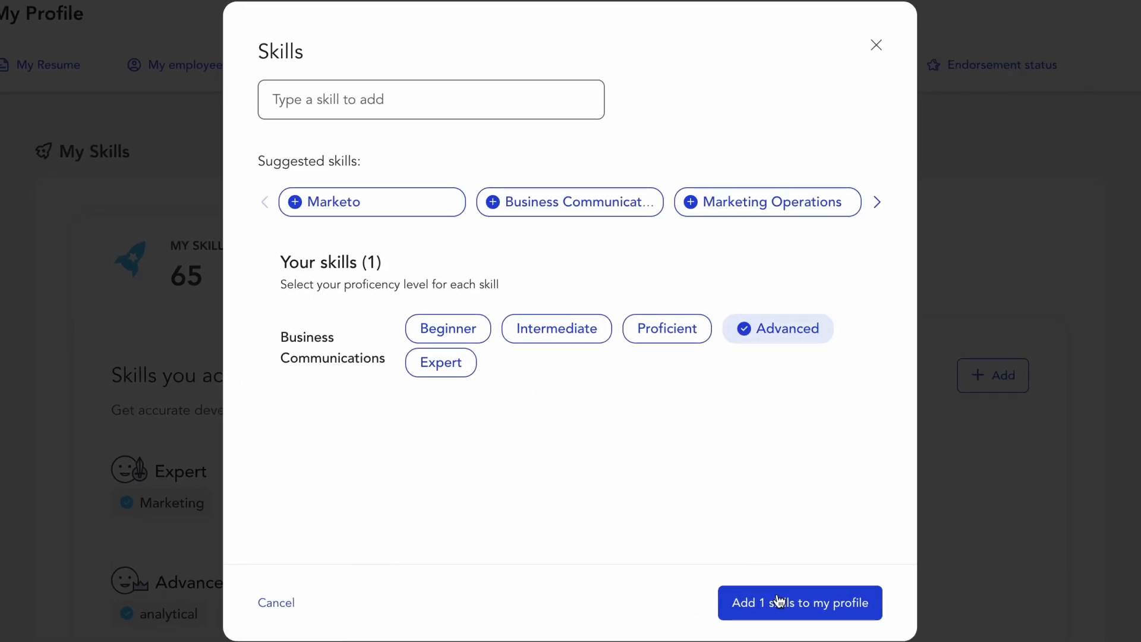
{"action": "left_click", "coordinate": [798, 602]}
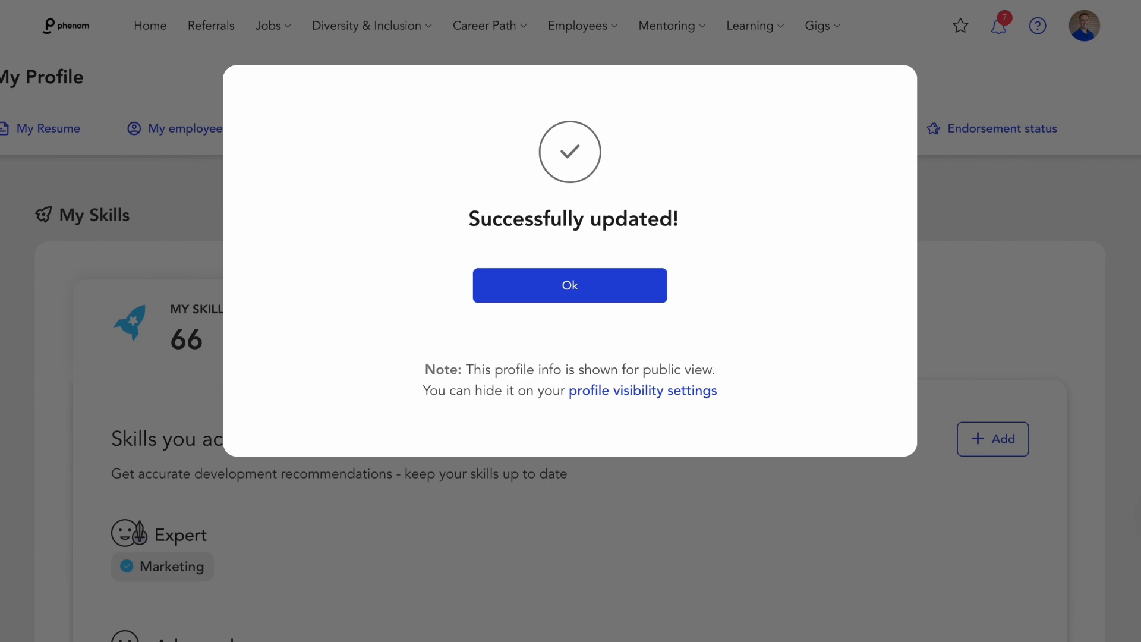
{"action": "left_click", "coordinate": [570, 284]}
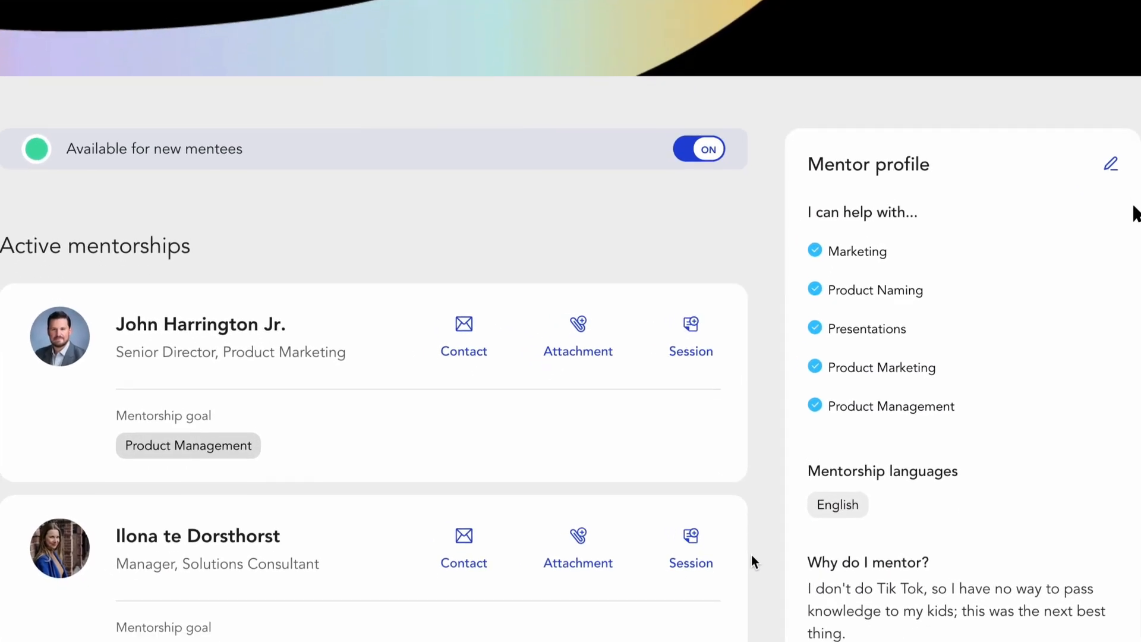
{"action": "left_click", "coordinate": [1110, 163]}
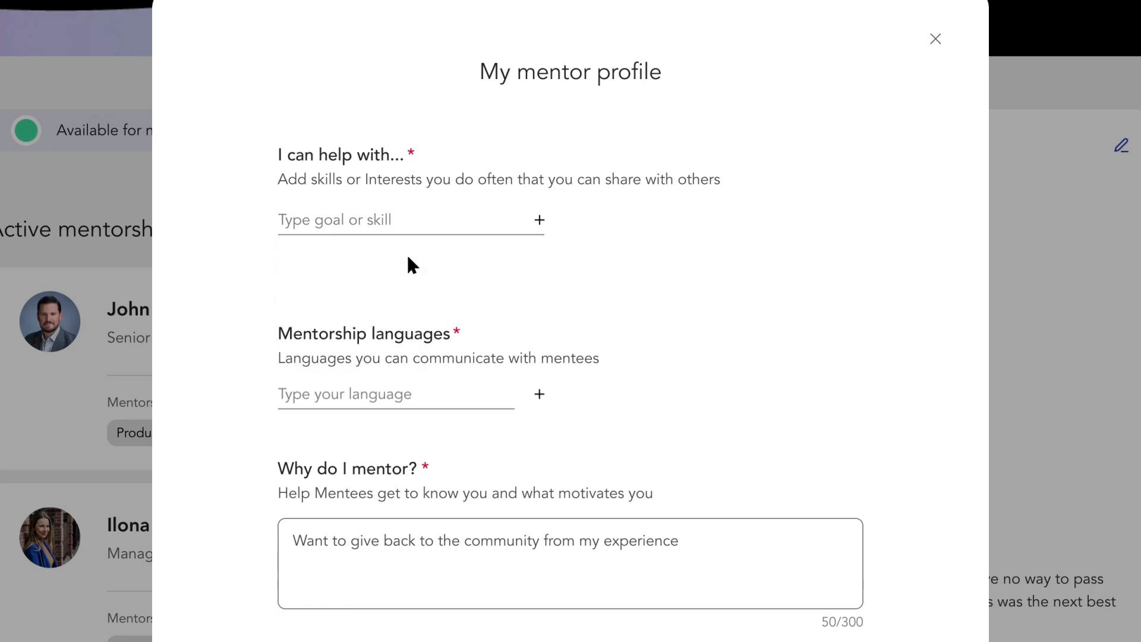
{"action": "scroll", "scroll_direction": "down", "scroll_amount": 3}
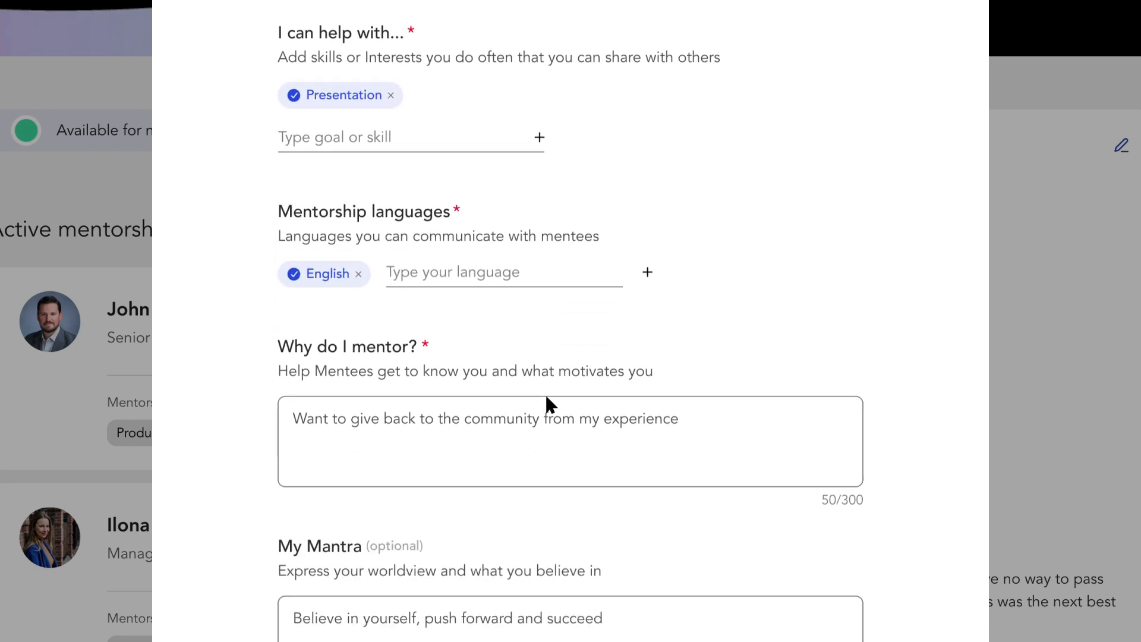
{"action": "scroll", "scroll_direction": "down", "scroll_amount": 3}
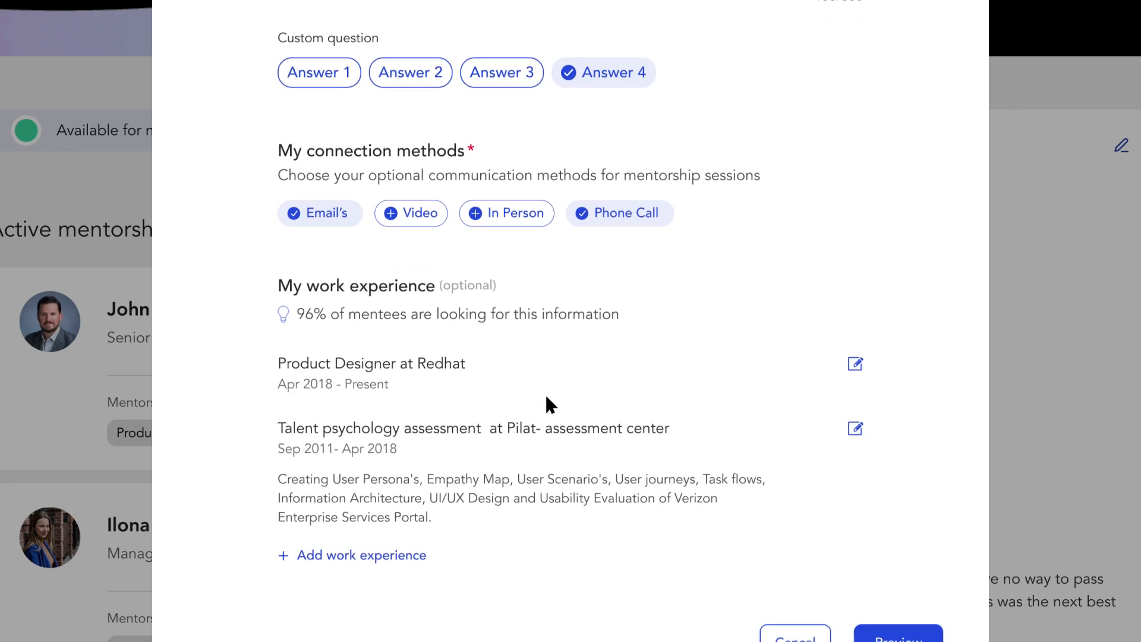
{"action": "scroll", "scroll_direction": "down", "scroll_amount": 3}
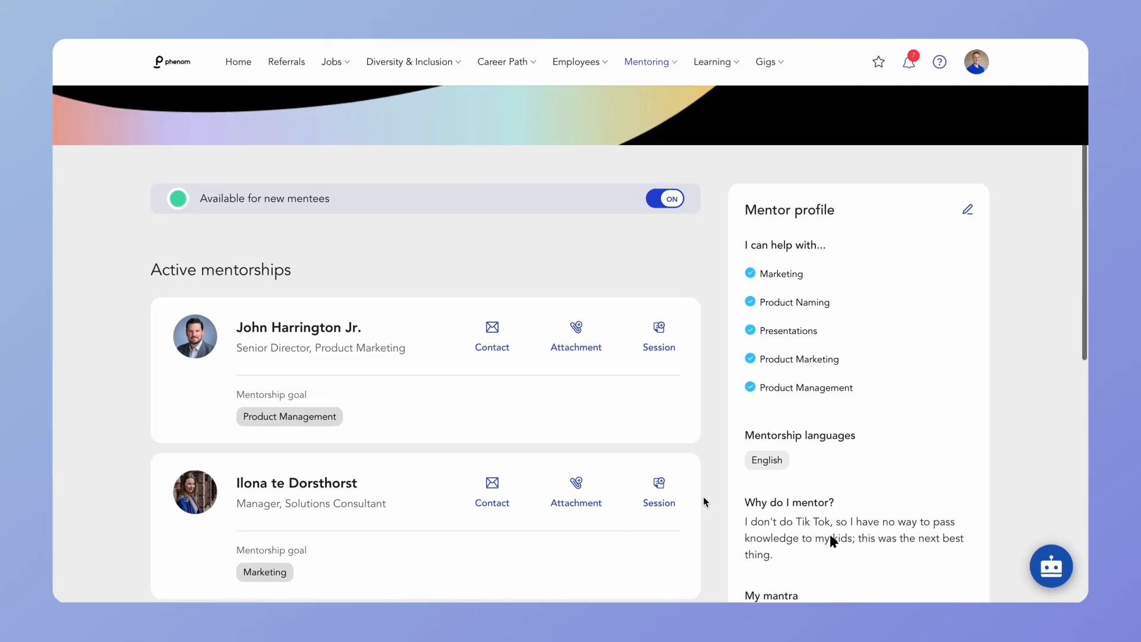
In Career Path, view a top recommended mentor's profile for the next role.
{"action": "left_click", "coordinate": [501, 61]}
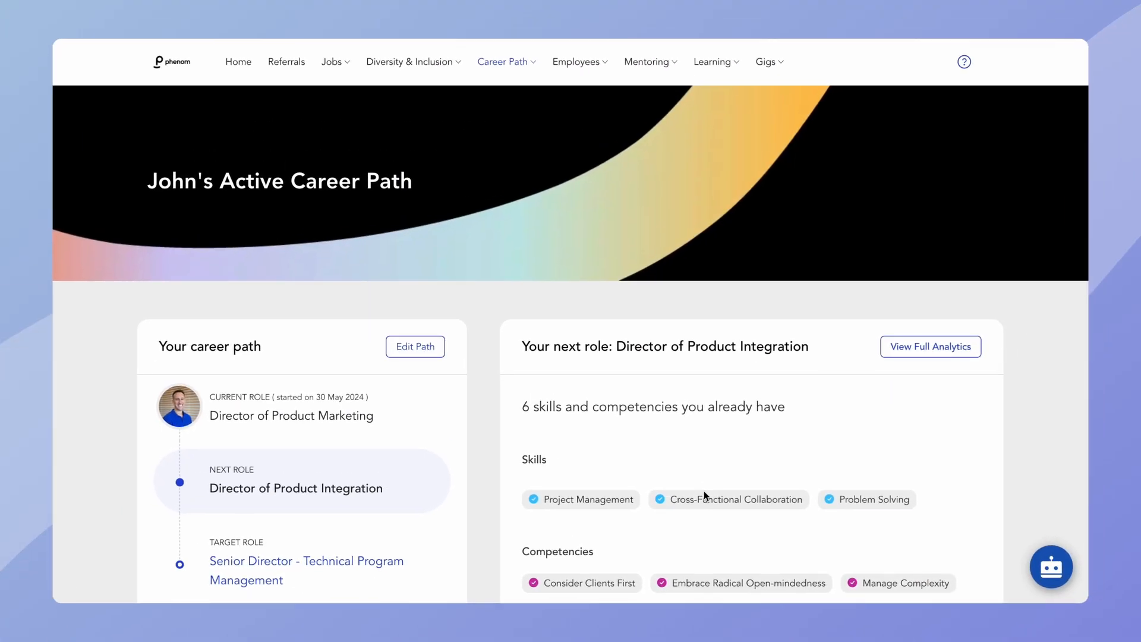
{"action": "scroll", "scroll_direction": "down", "scroll_amount": 3}
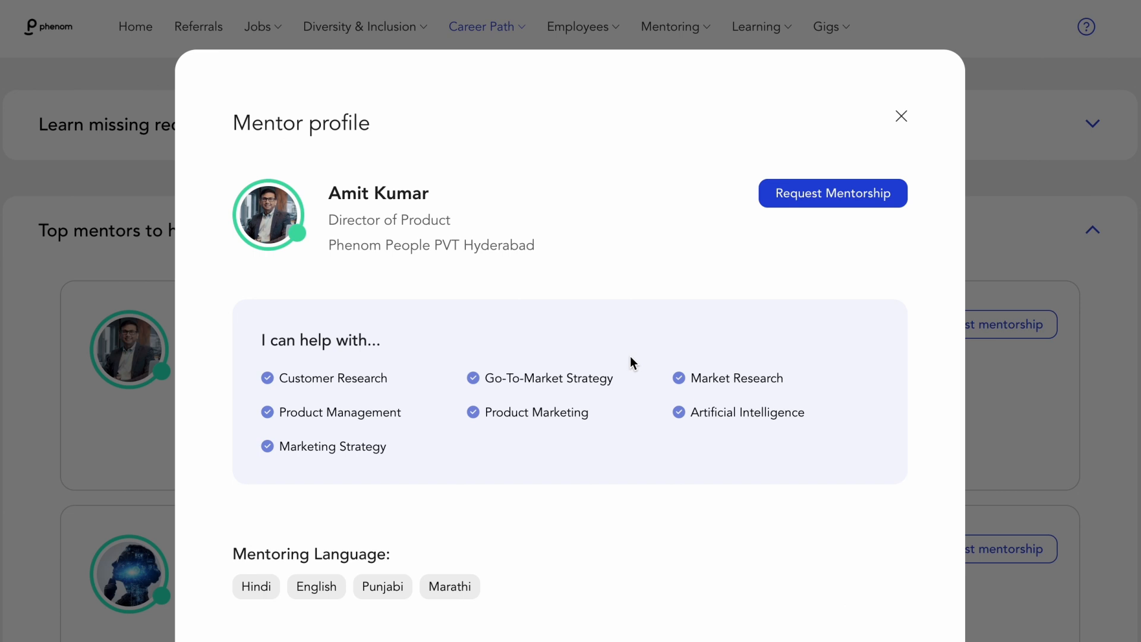
{"action": "left_click", "coordinate": [832, 192]}
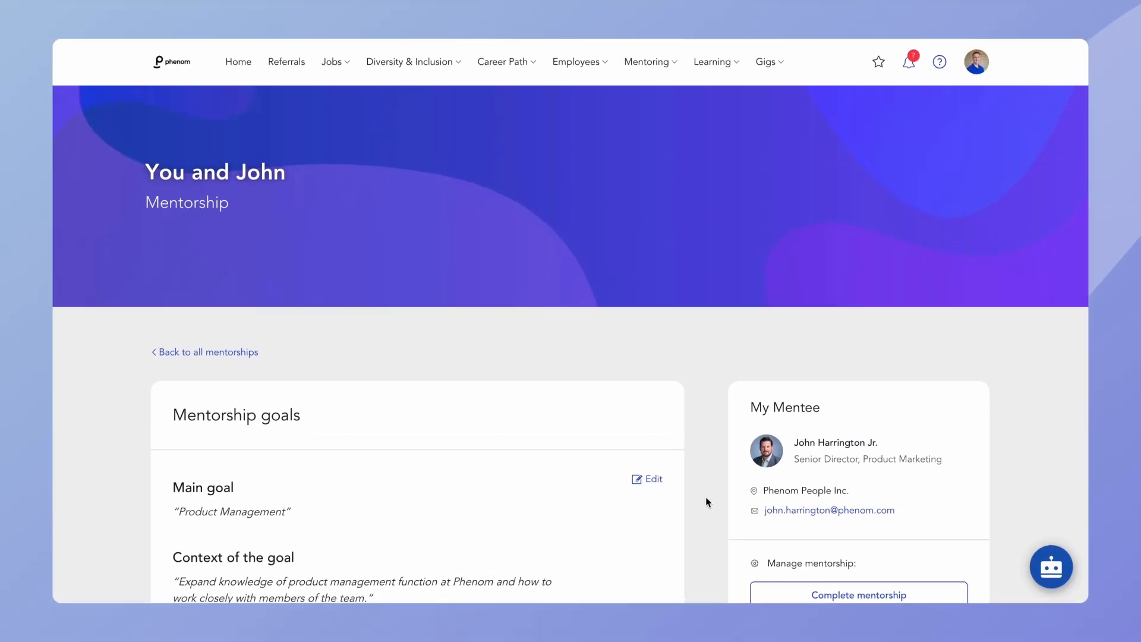
Start a new session summary (Session 2) from the mentorship's Sessions summary section.
{"action": "scroll", "scroll_direction": "down", "scroll_amount": 3}
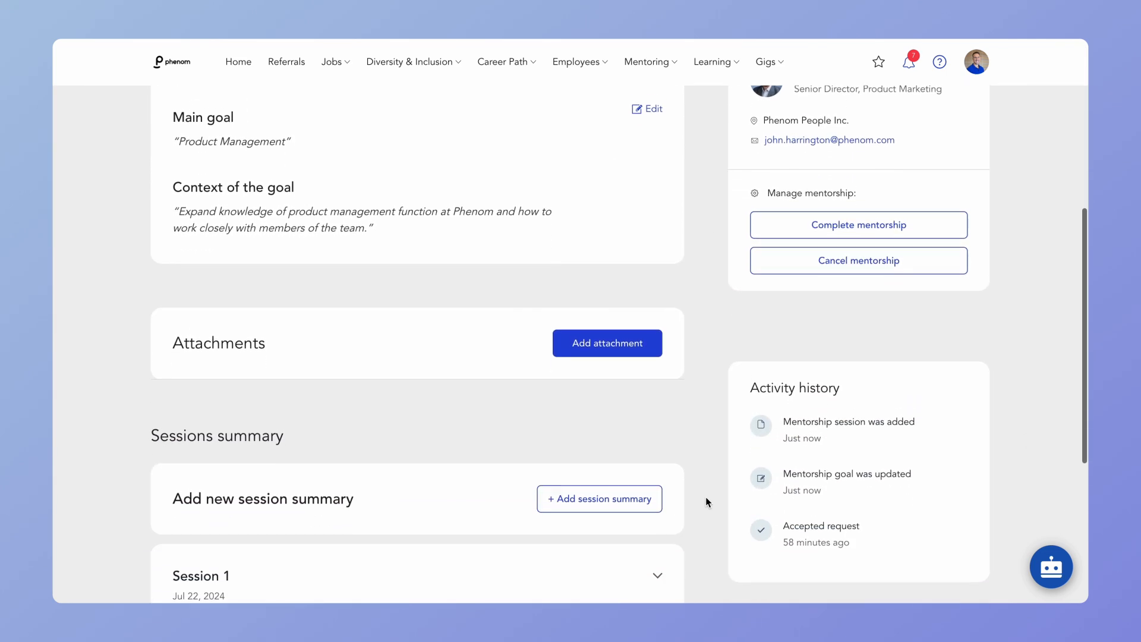
{"action": "scroll", "scroll_direction": "down", "scroll_amount": 3}
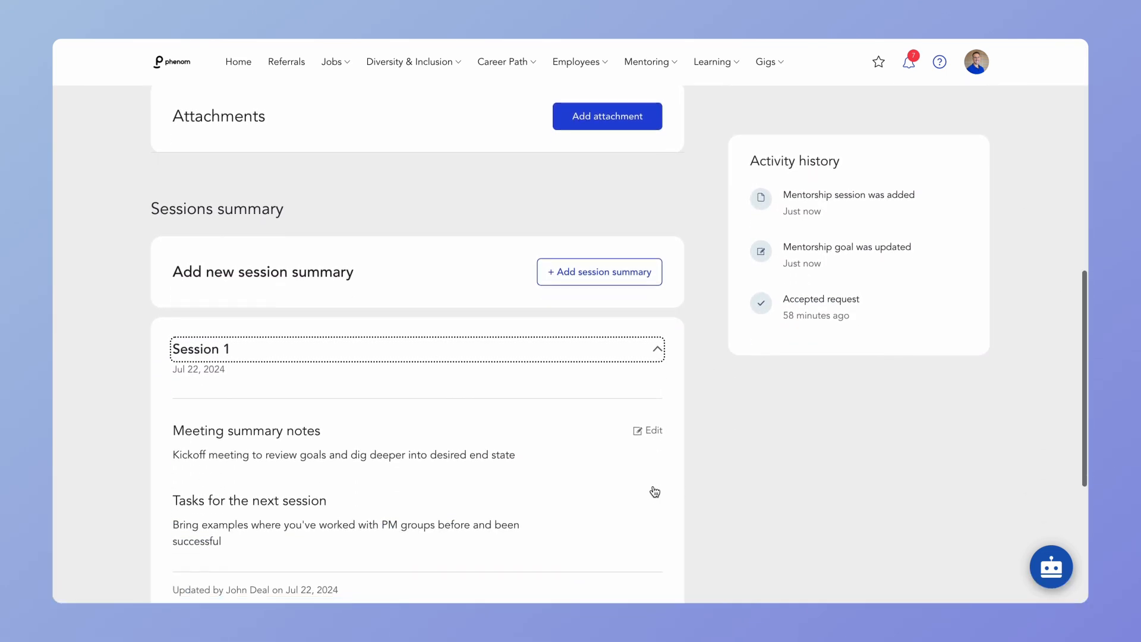
{"action": "left_click", "coordinate": [598, 270]}
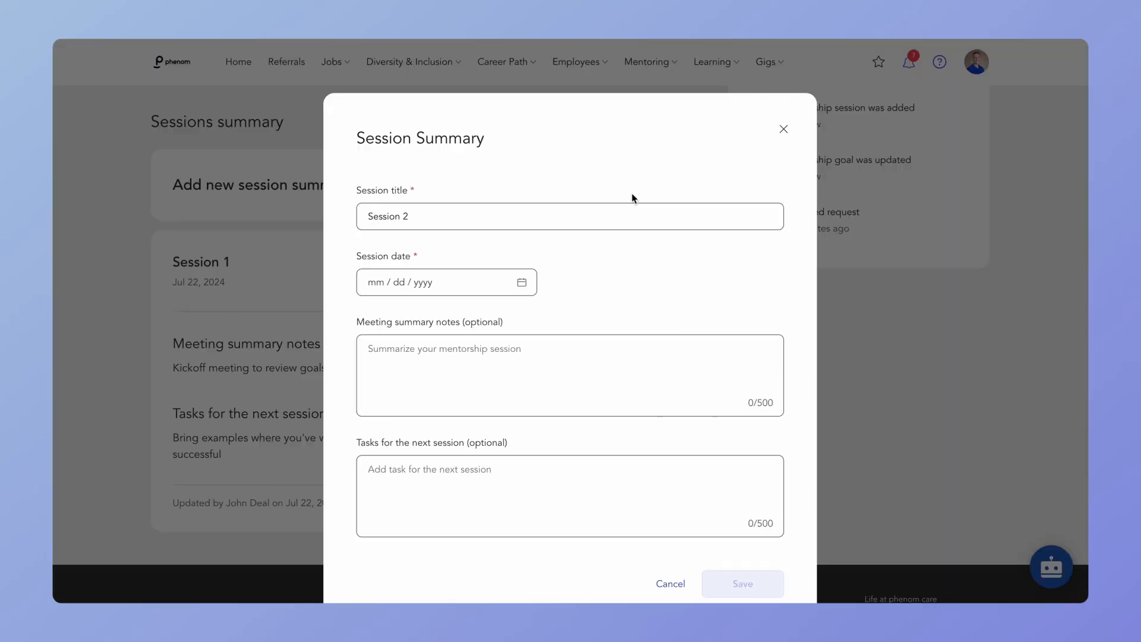
{"action": "mouse_move", "coordinate": [704, 67]}
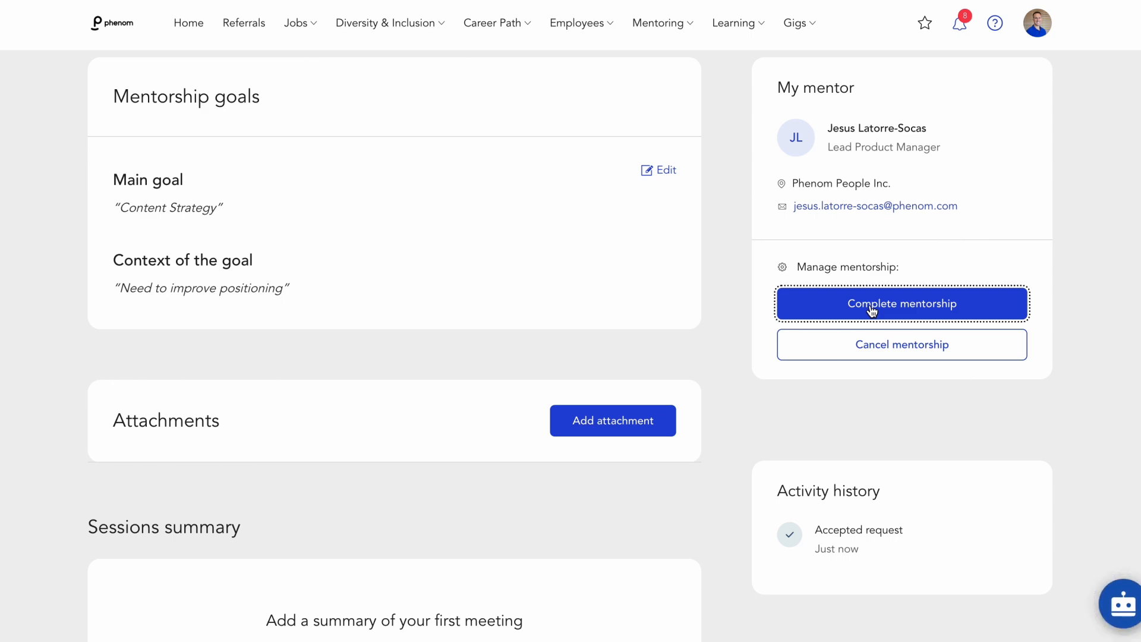
Complete the mentorship and begin adding a skill starting with 'Co' in the skills update dialog.
{"action": "left_click", "coordinate": [900, 303]}
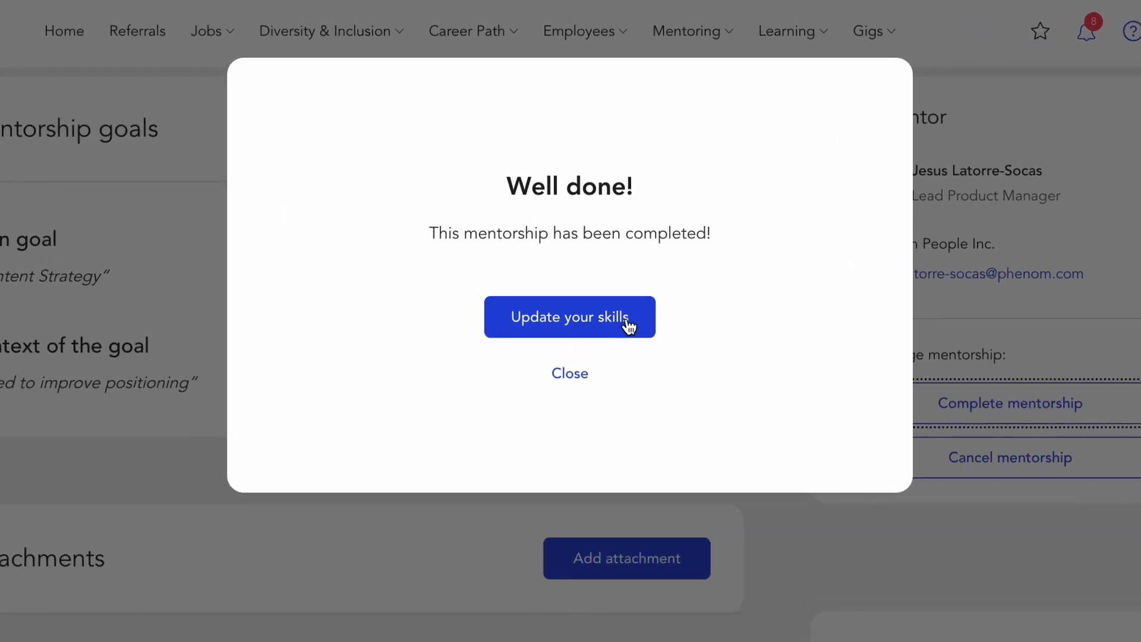
{"action": "left_click", "coordinate": [569, 316]}
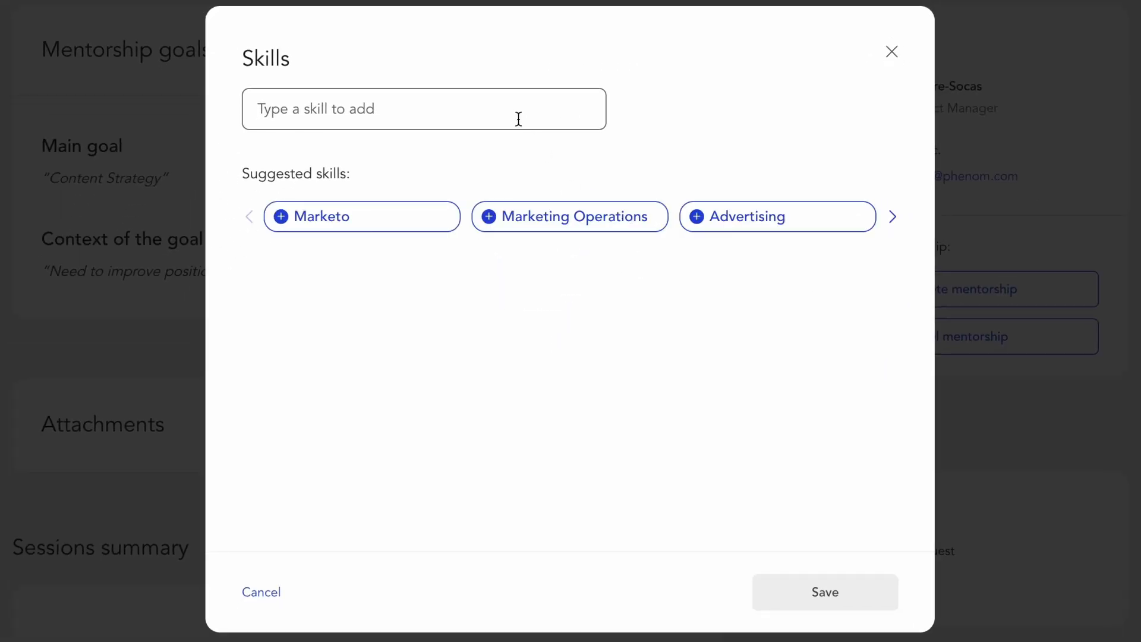
{"action": "type", "text": "Co"}
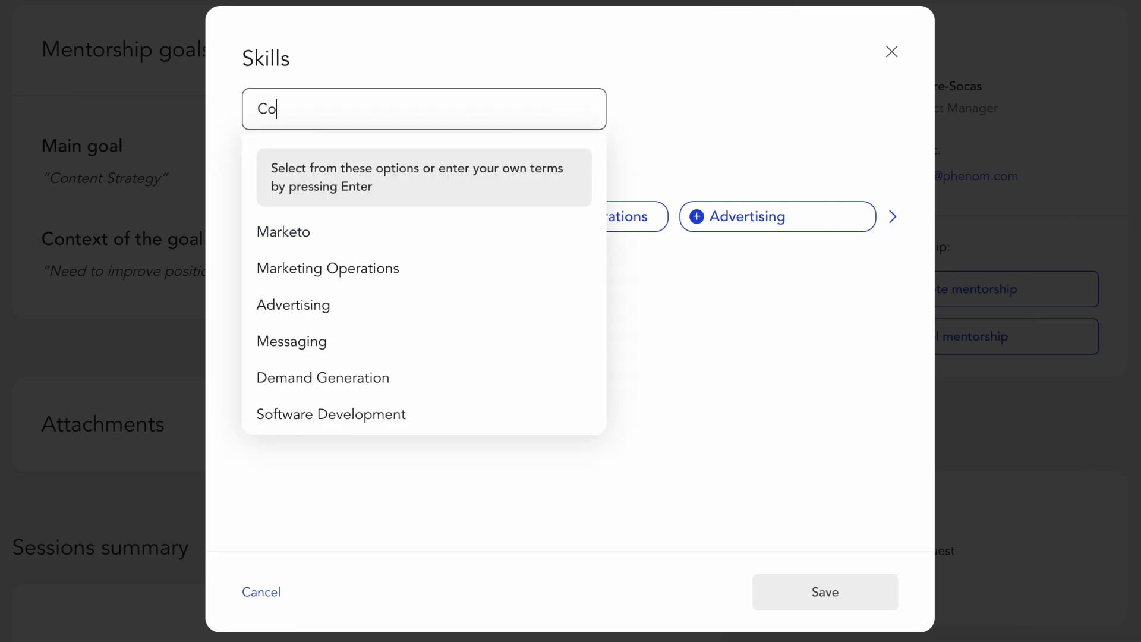